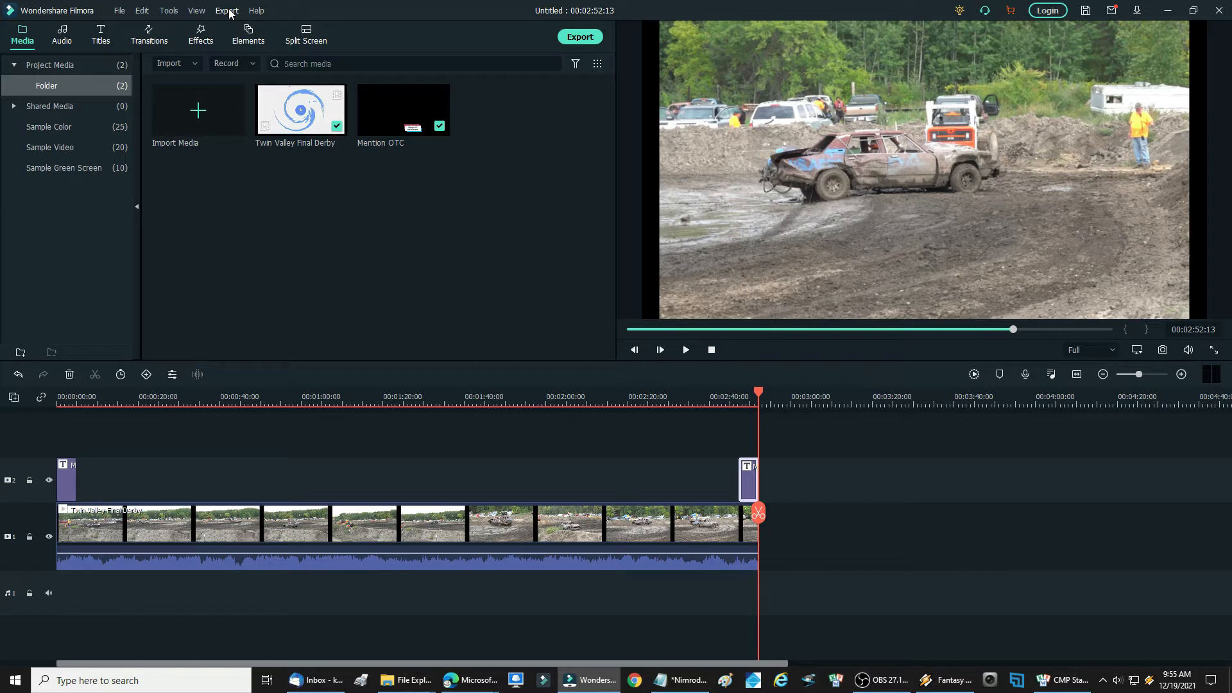
Step: Choose Create Video from the Export menu to reach the Local export dialog
click(226, 10)
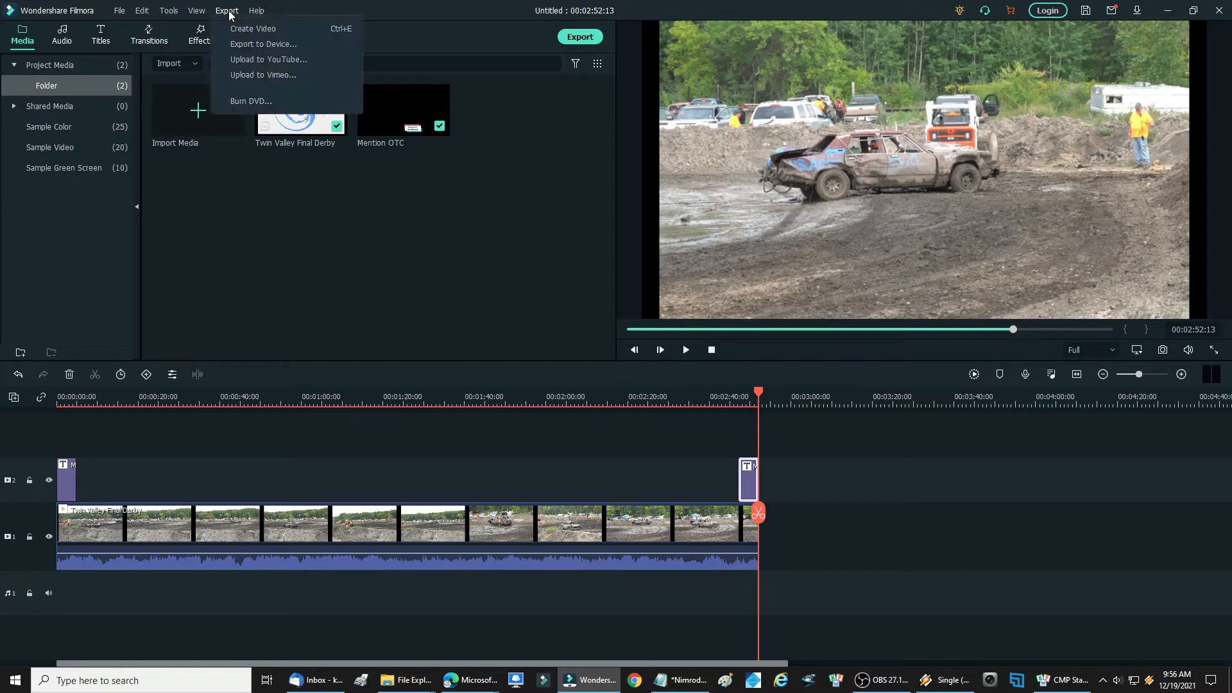
mouse_move(253, 30)
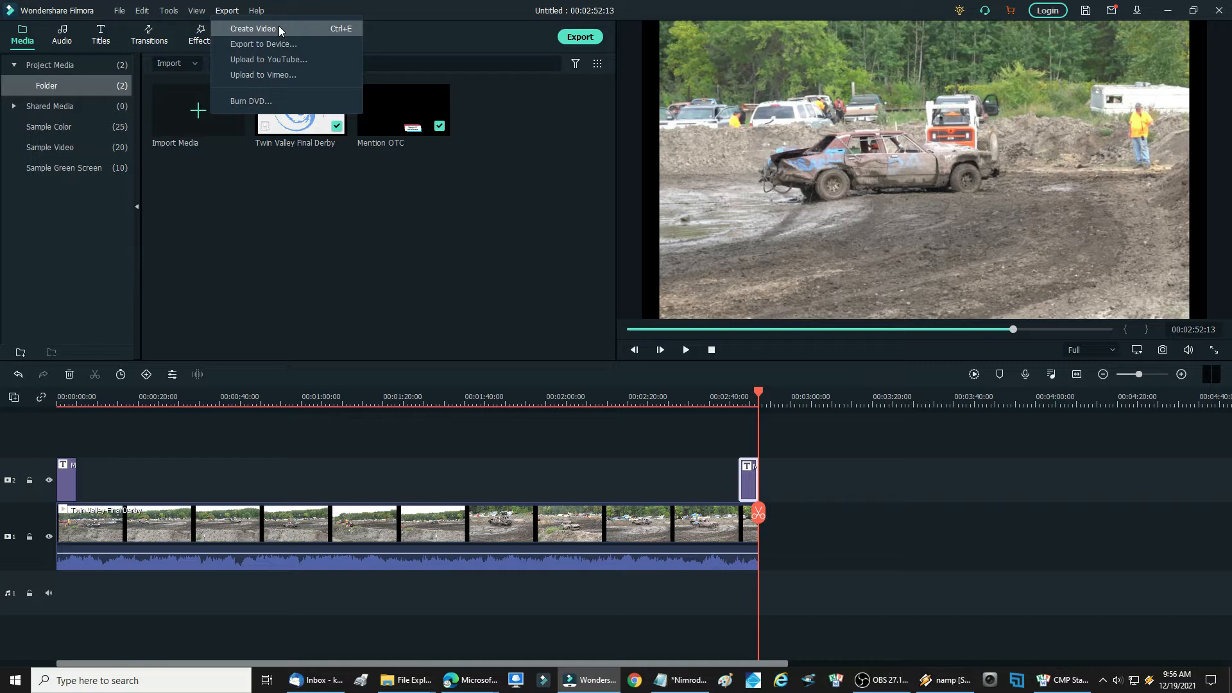
click(253, 28)
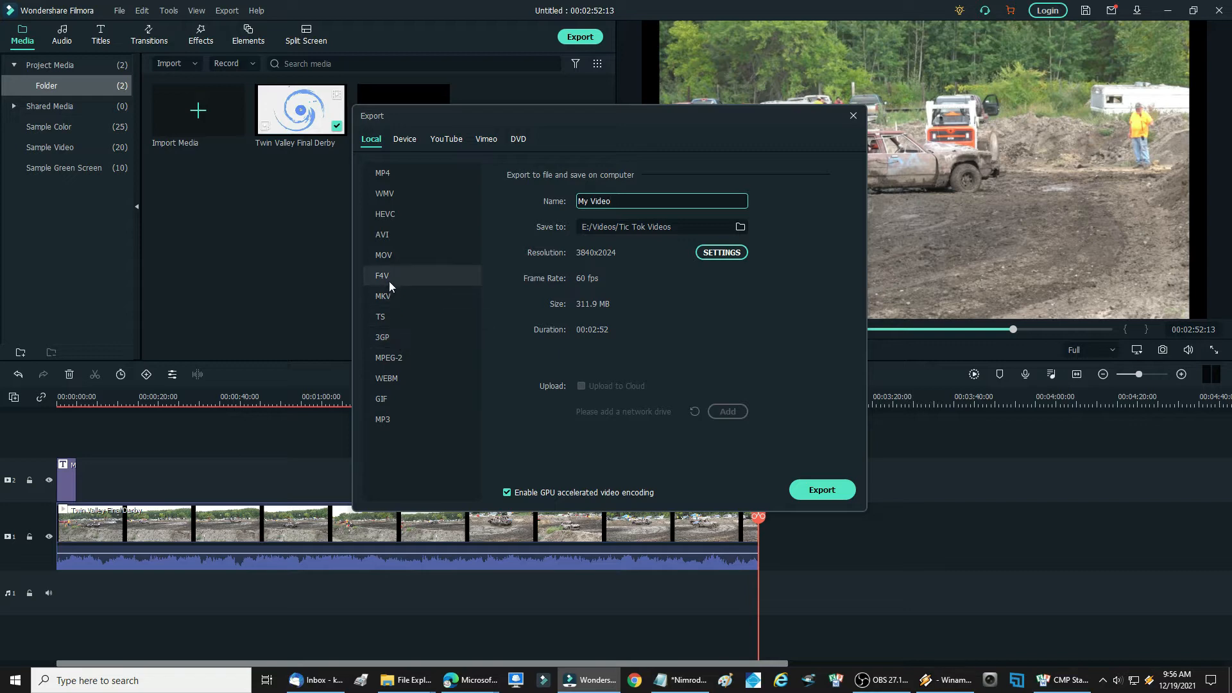
Step: Replace the default name My Video with 9, keeping E:/Videos/Tic Tok Videos as destination
click(382, 172)
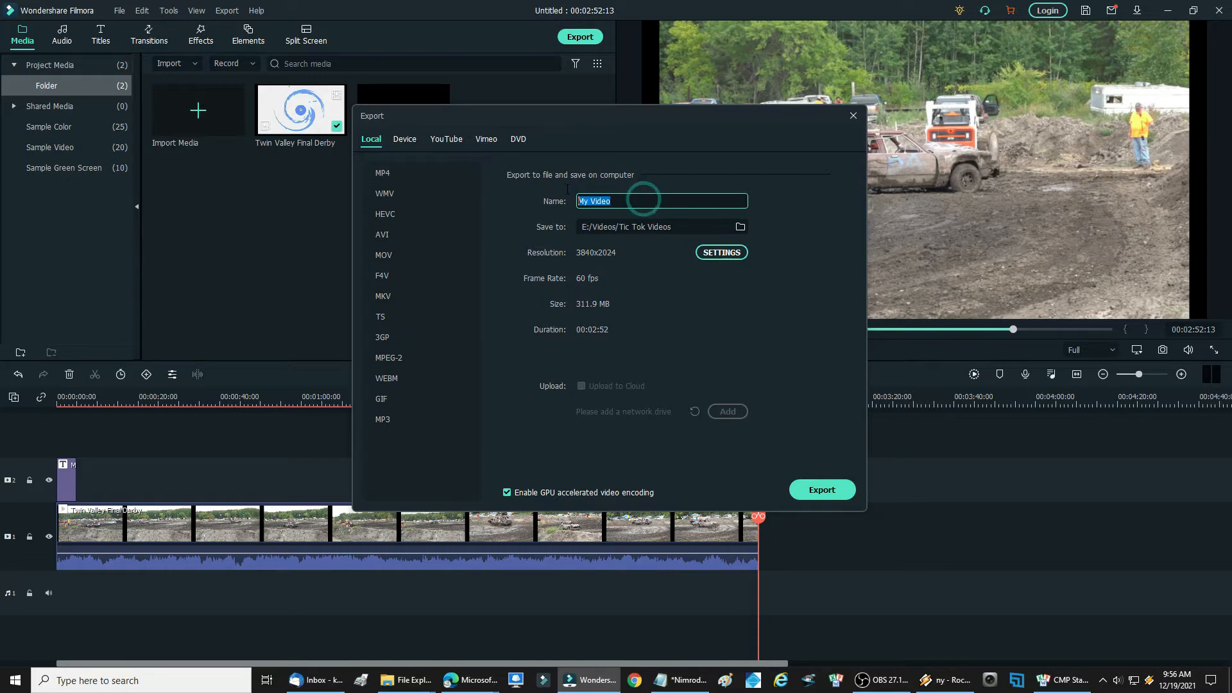
mouse_move(566, 193)
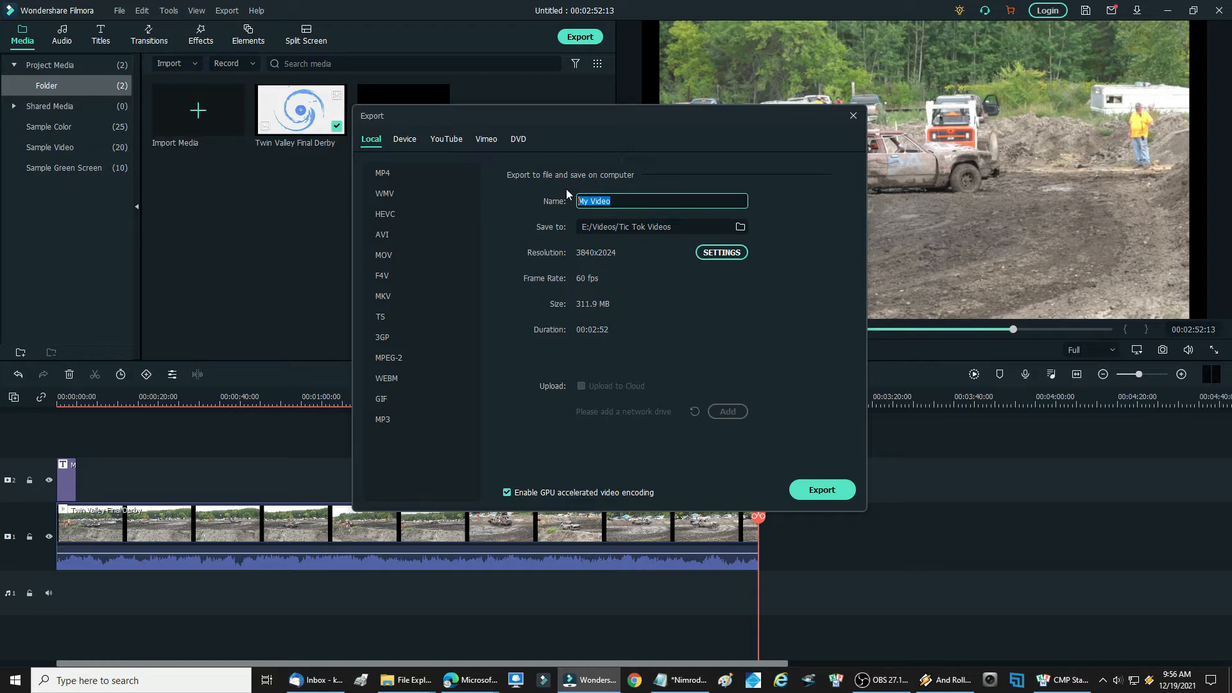
text(9)
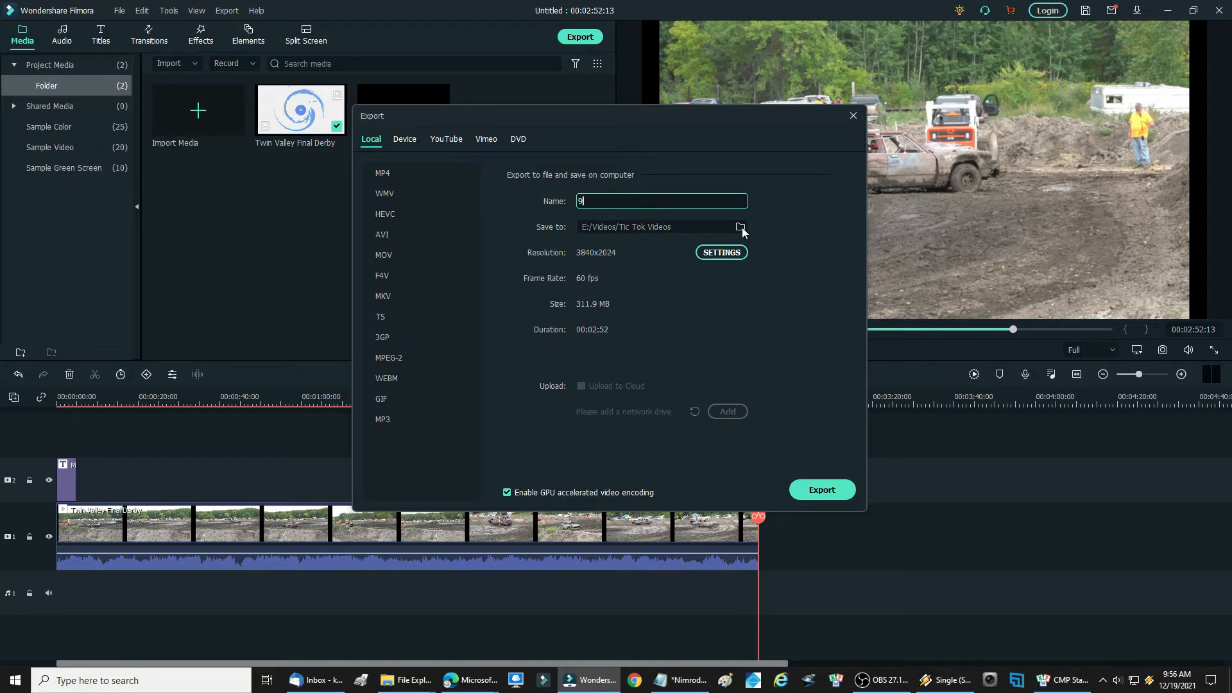
click(739, 228)
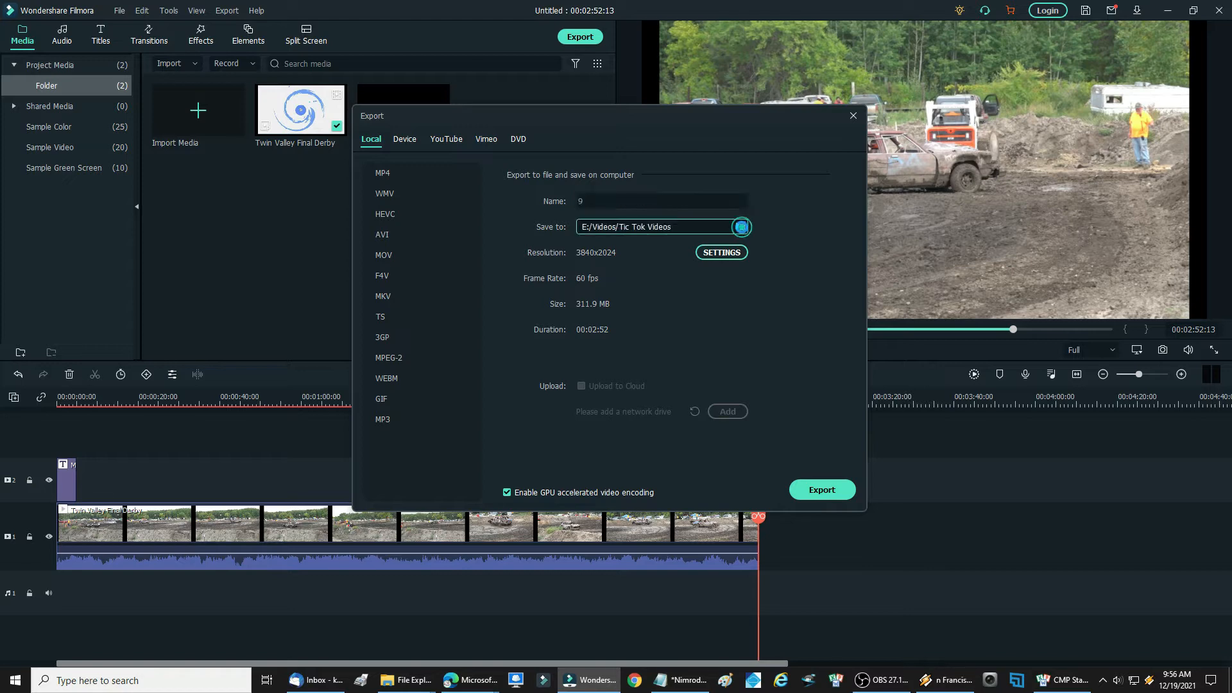
click(739, 227)
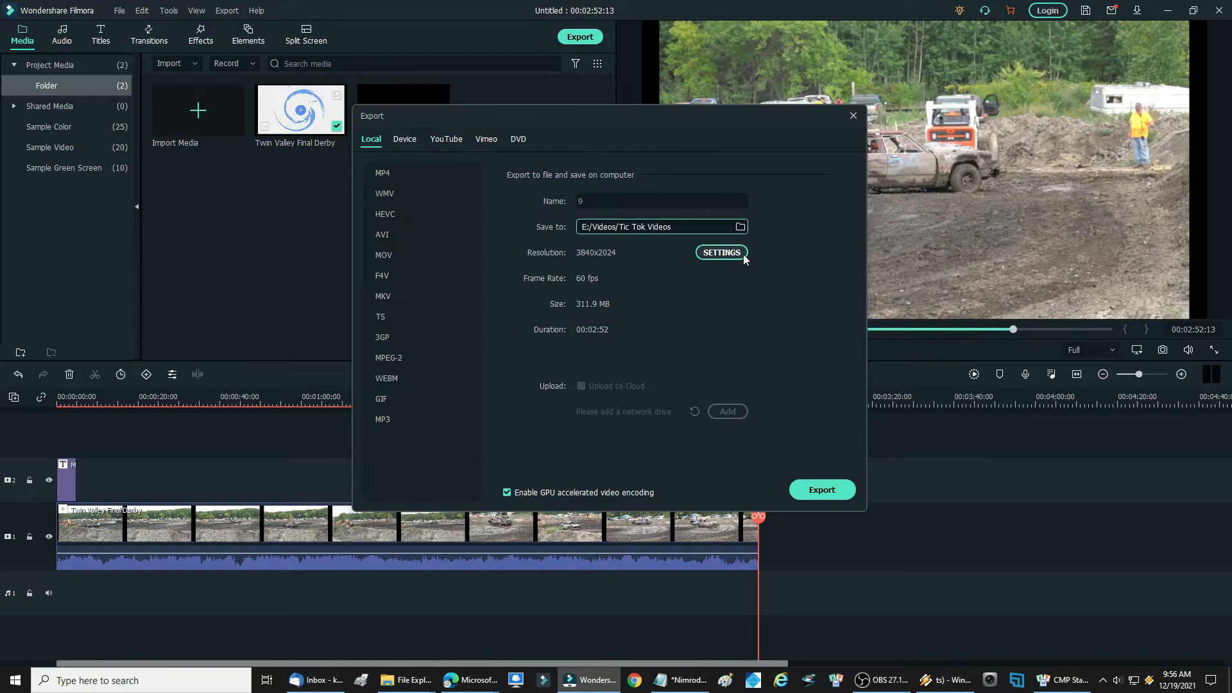
Step: Set export resolution to 1920x1080 with Best quality at 60 fps and confirm
click(720, 252)
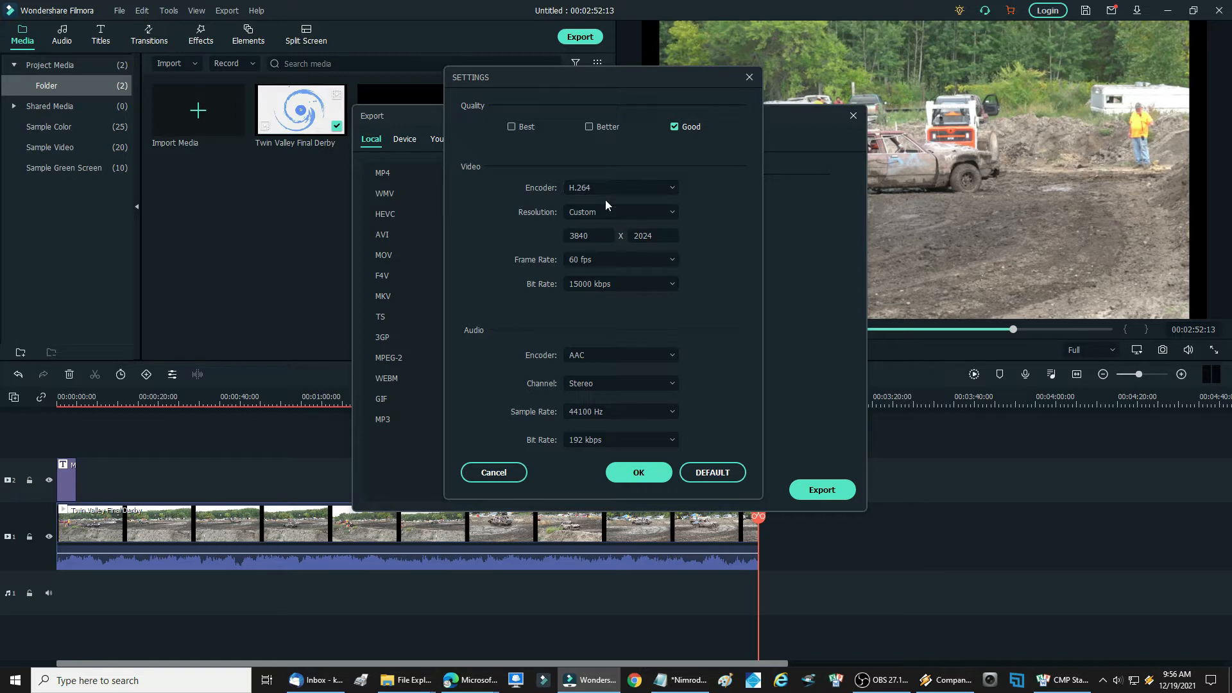
click(619, 212)
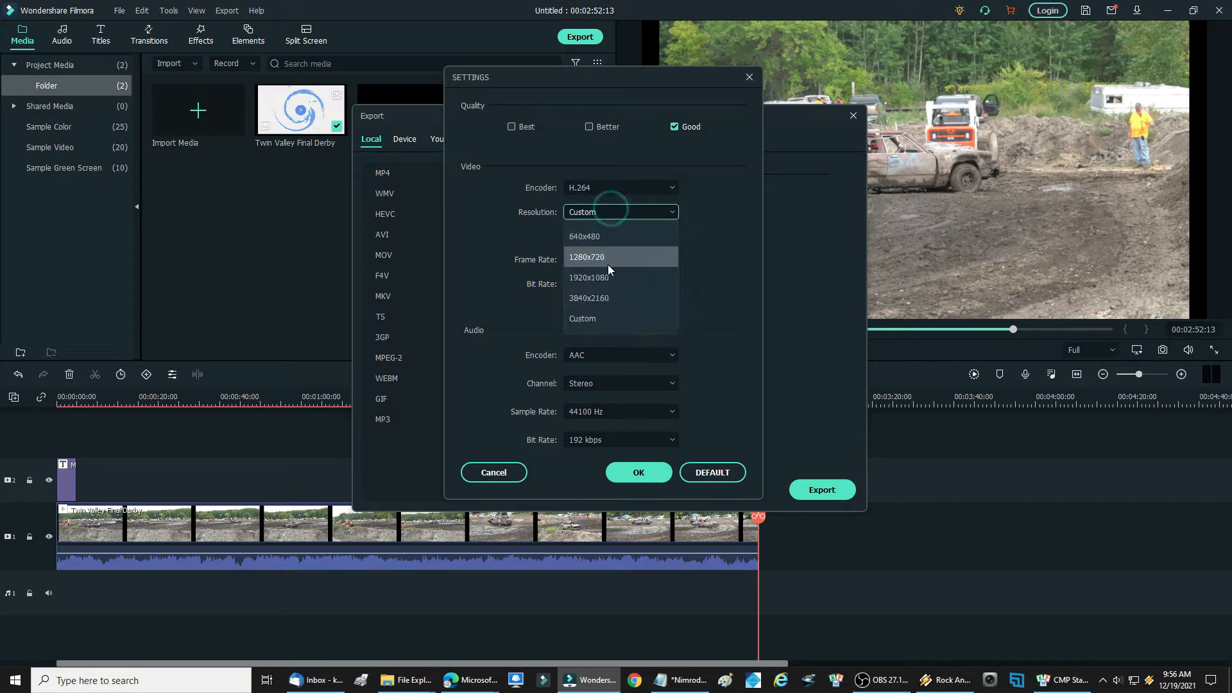
mouse_move(638, 278)
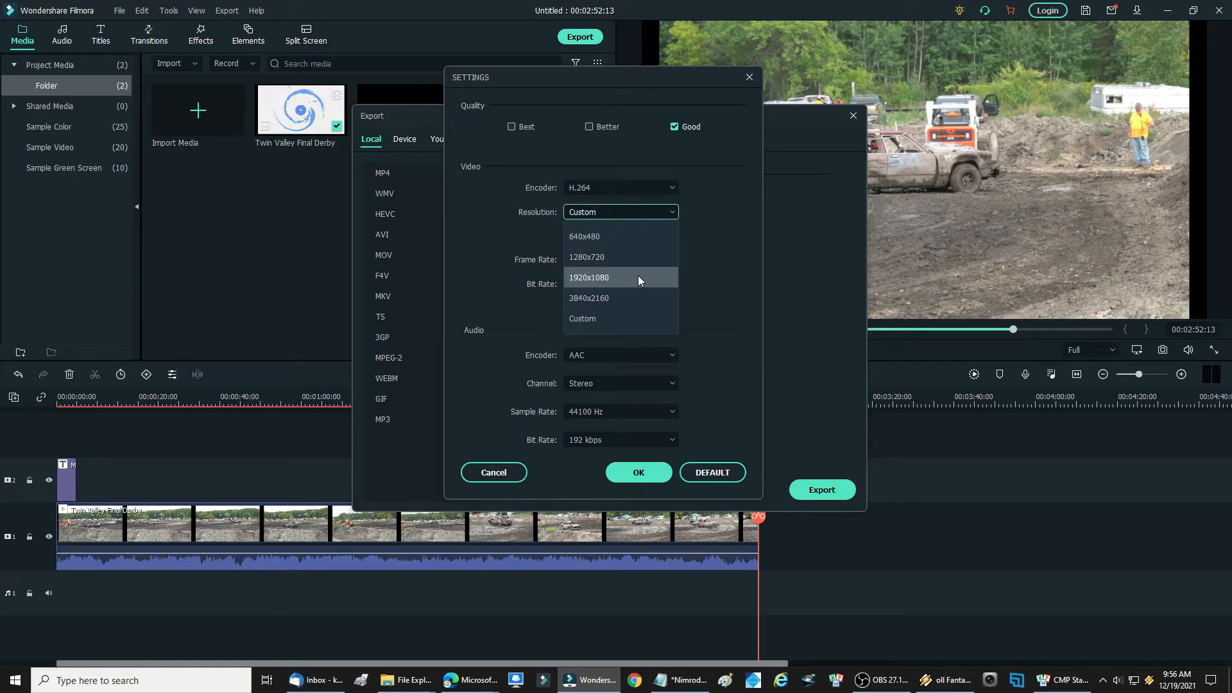
click(589, 277)
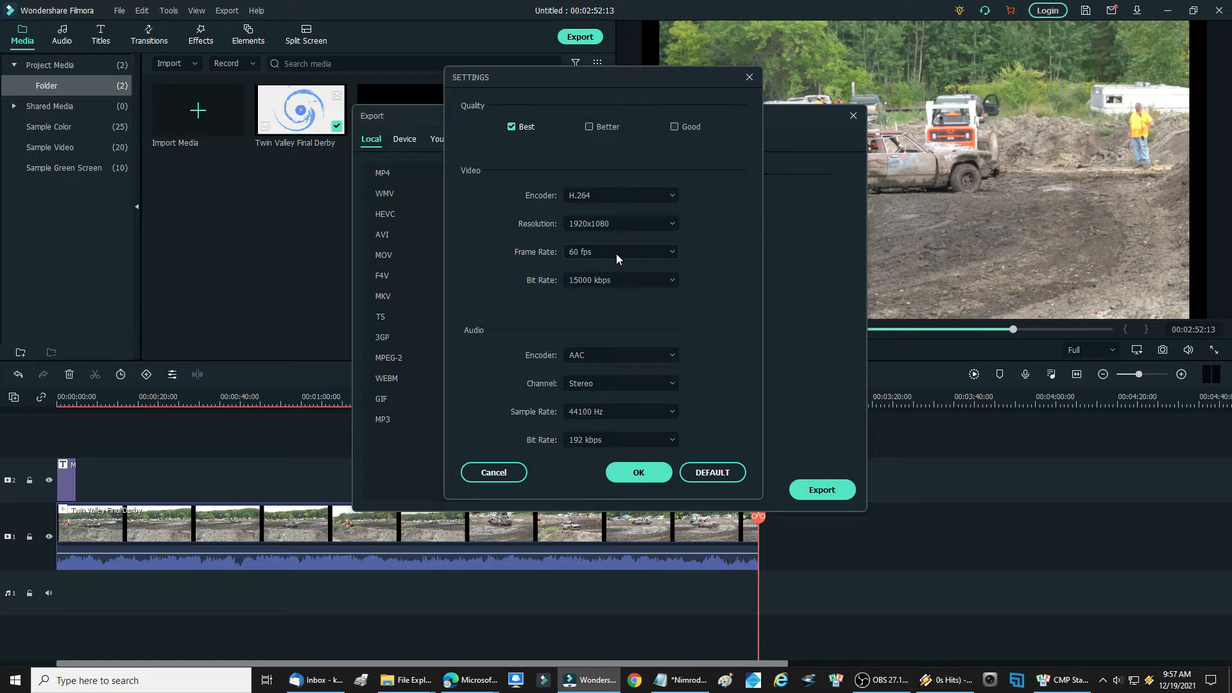
mouse_move(613, 279)
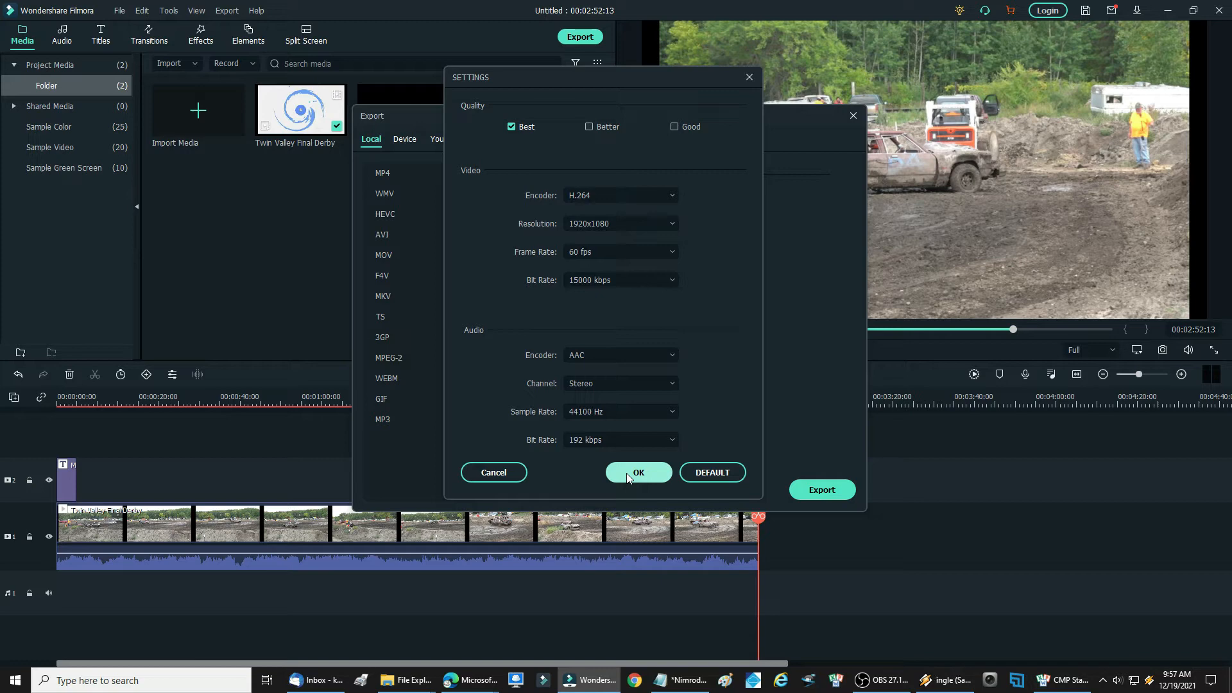
click(638, 472)
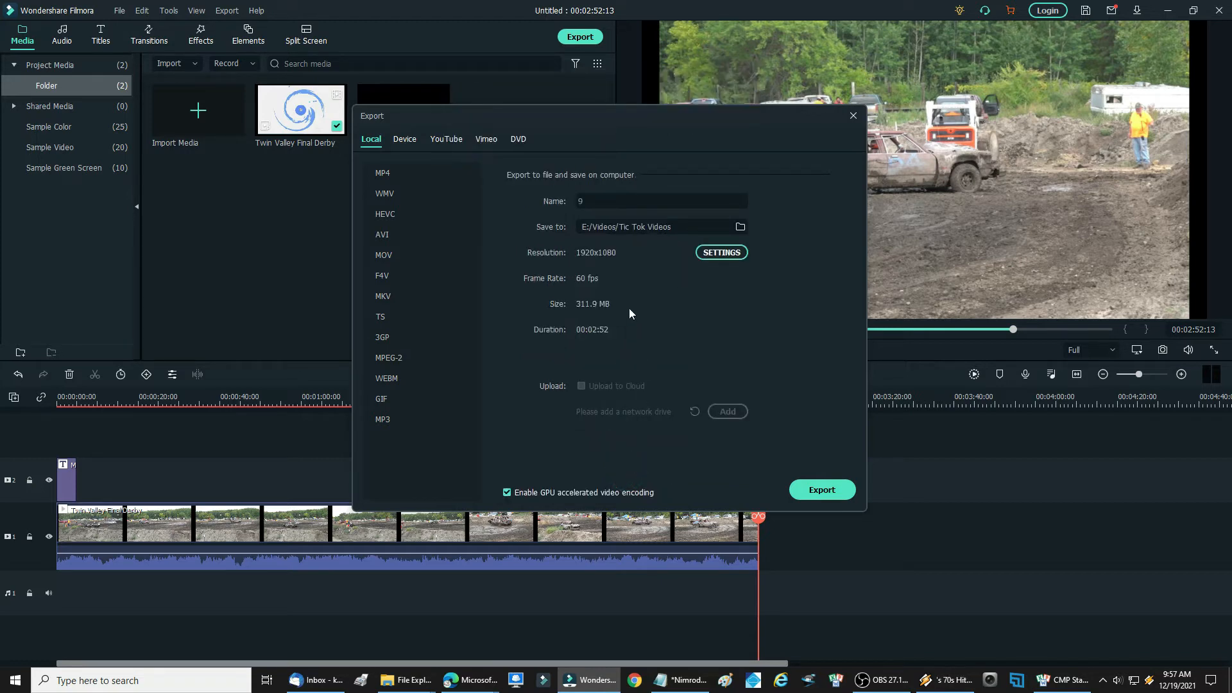
mouse_move(633, 340)
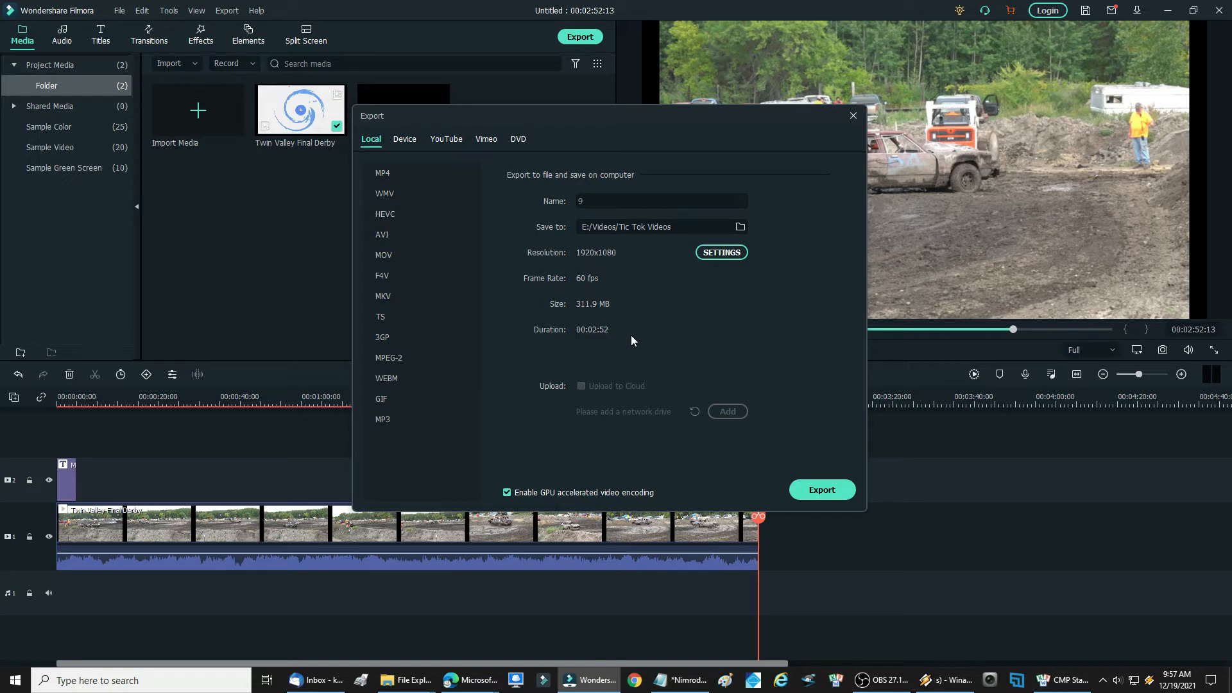
mouse_move(647, 440)
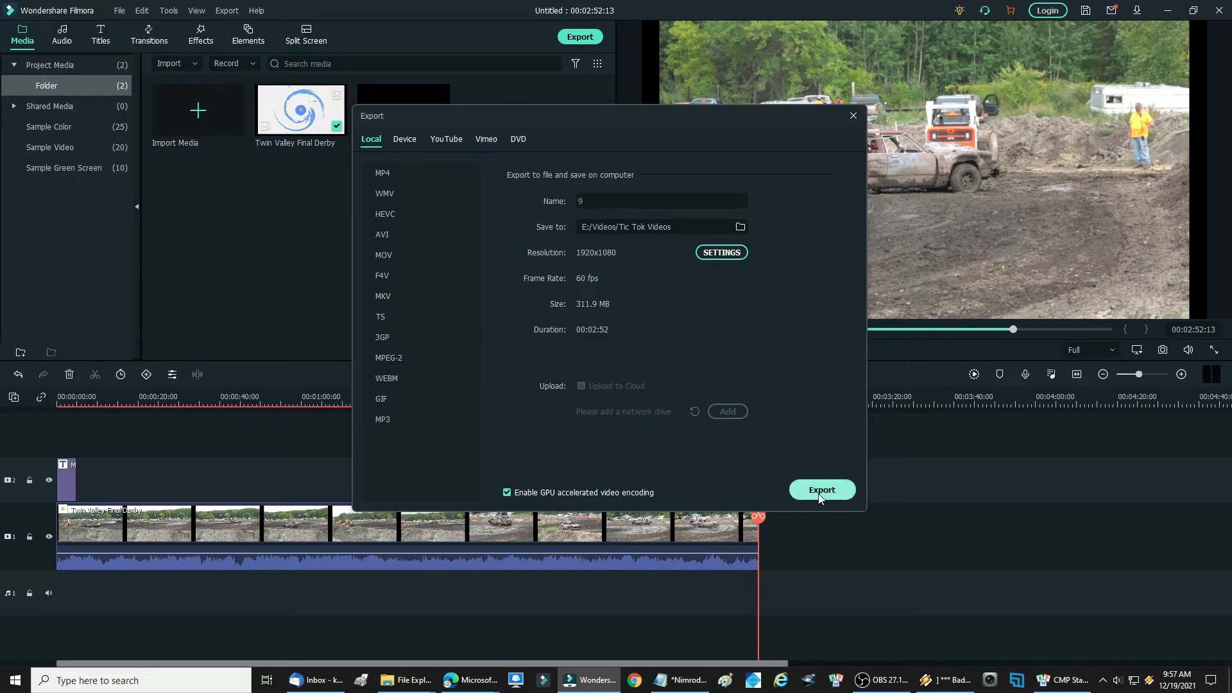
click(821, 488)
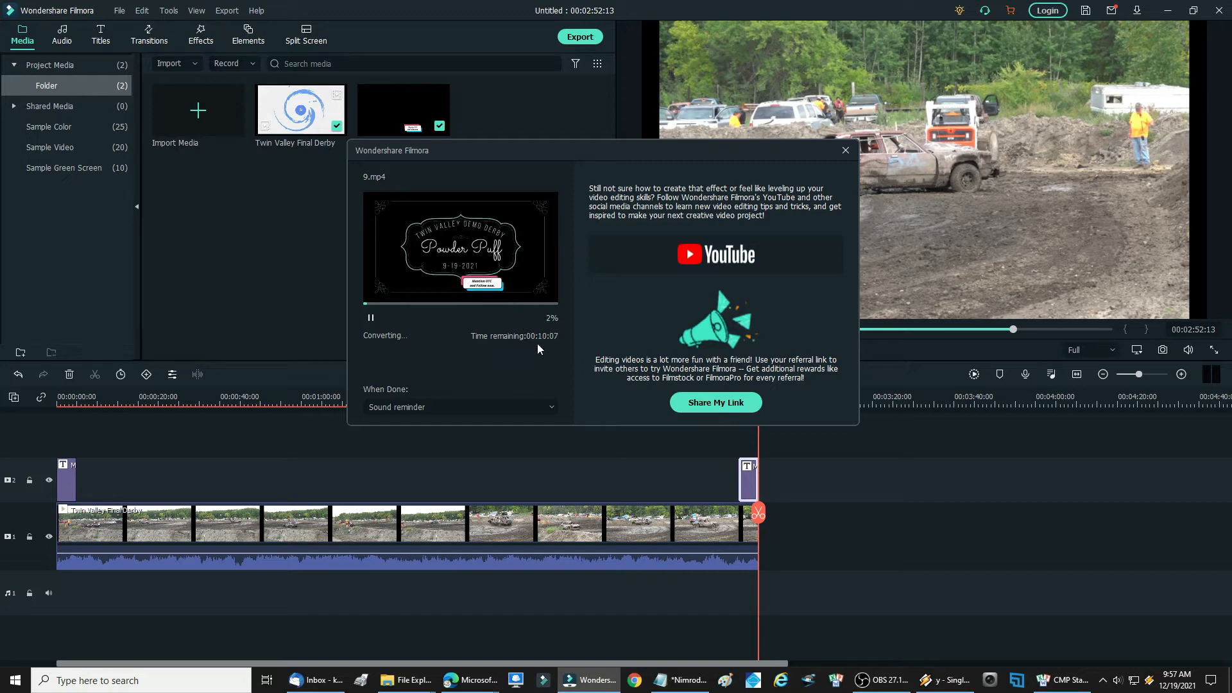
mouse_move(548, 347)
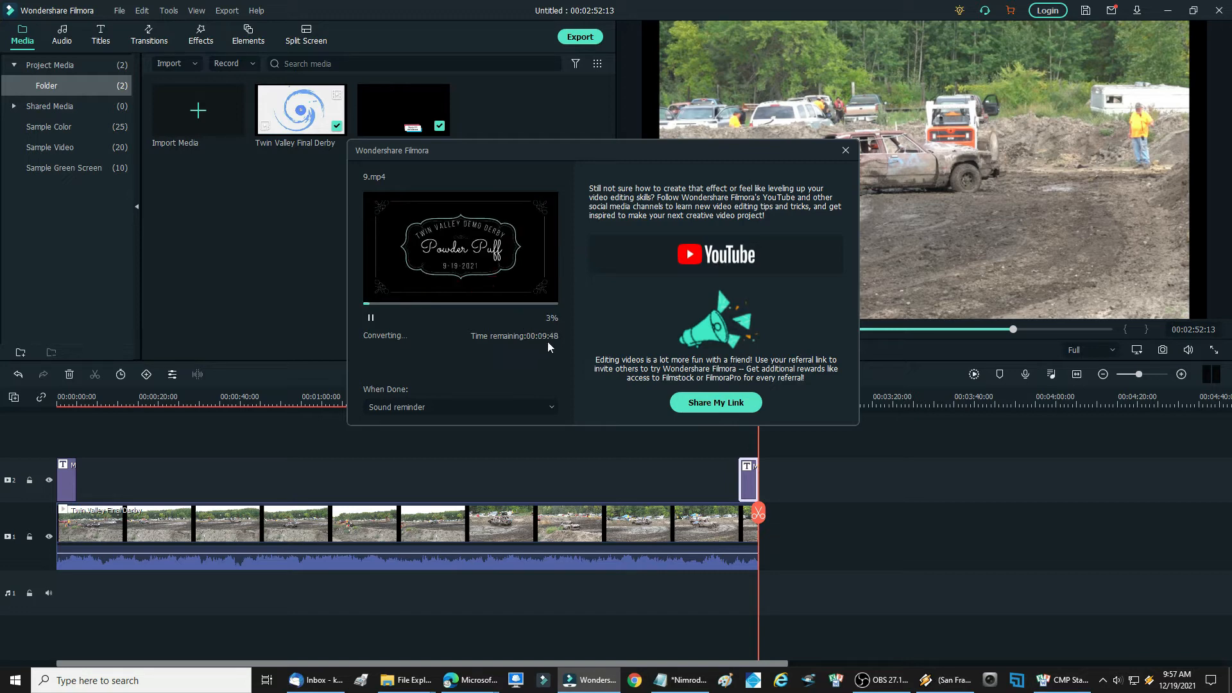